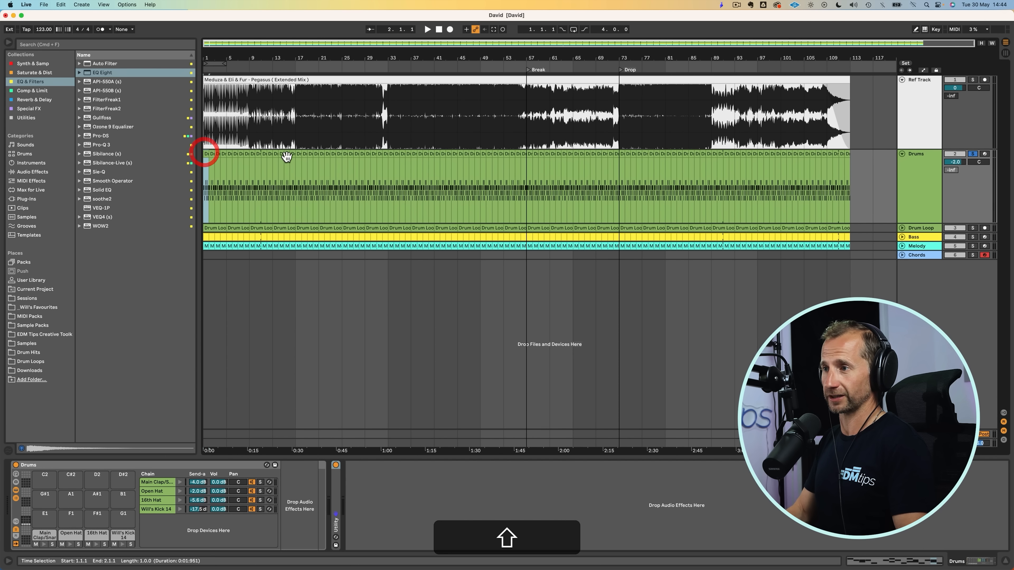
- Consolidate the Drums track's first 16 bars into a single kick-only clip
key(shift+cmd+j)
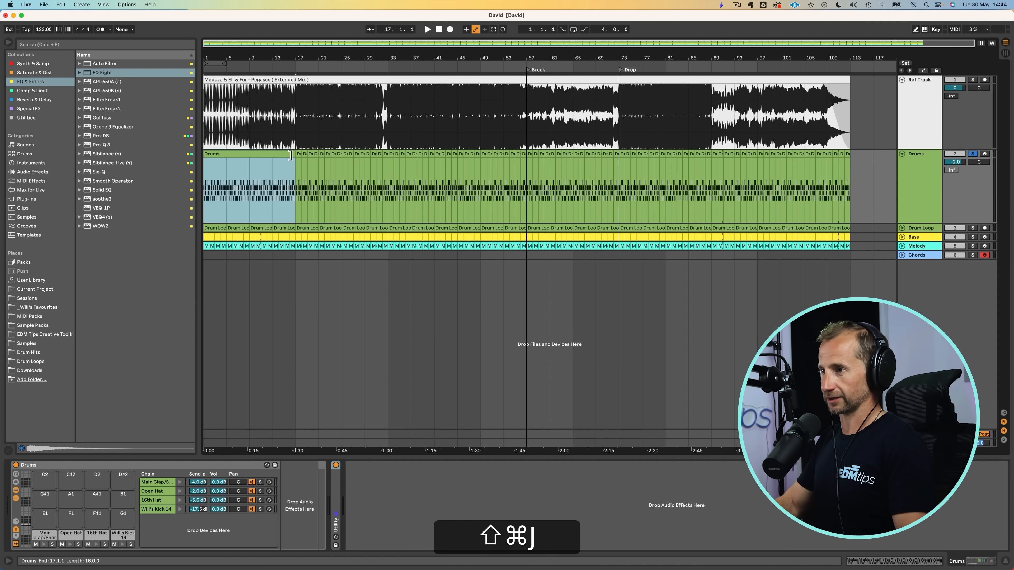
key(shift+cmd+j)
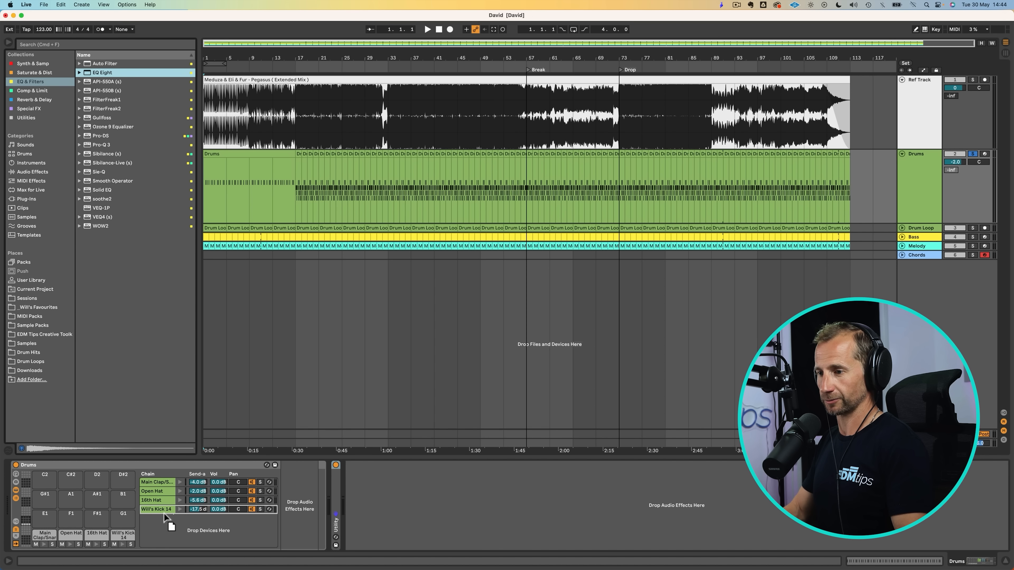
- Give Will's Kick 14 EQ Eight Frequency an automation lane stepping down at bar 17
click(155, 509)
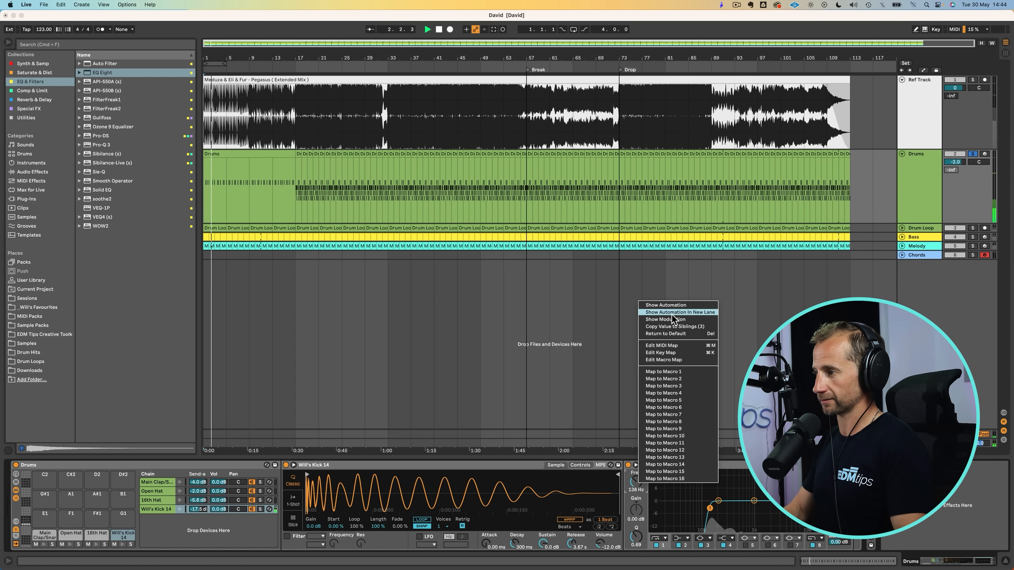
click(675, 311)
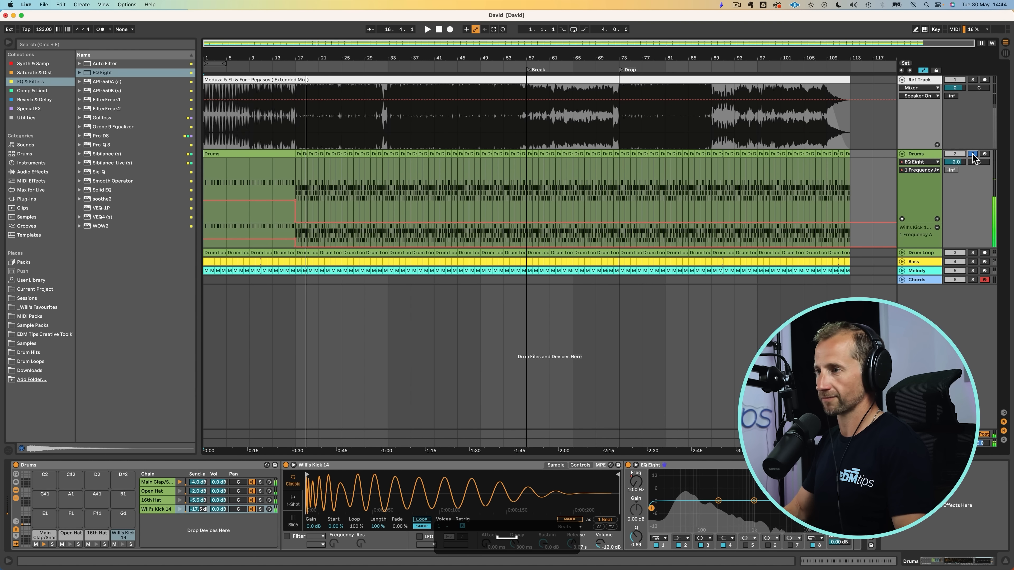
click(970, 153)
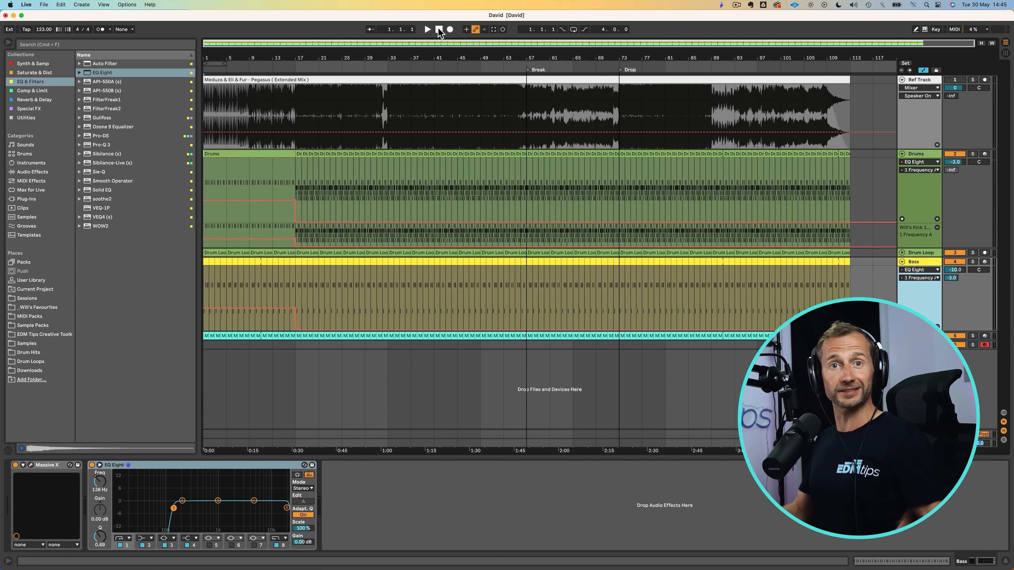
- Audition the filtered kick-and-bass intro from its start point
click(426, 29)
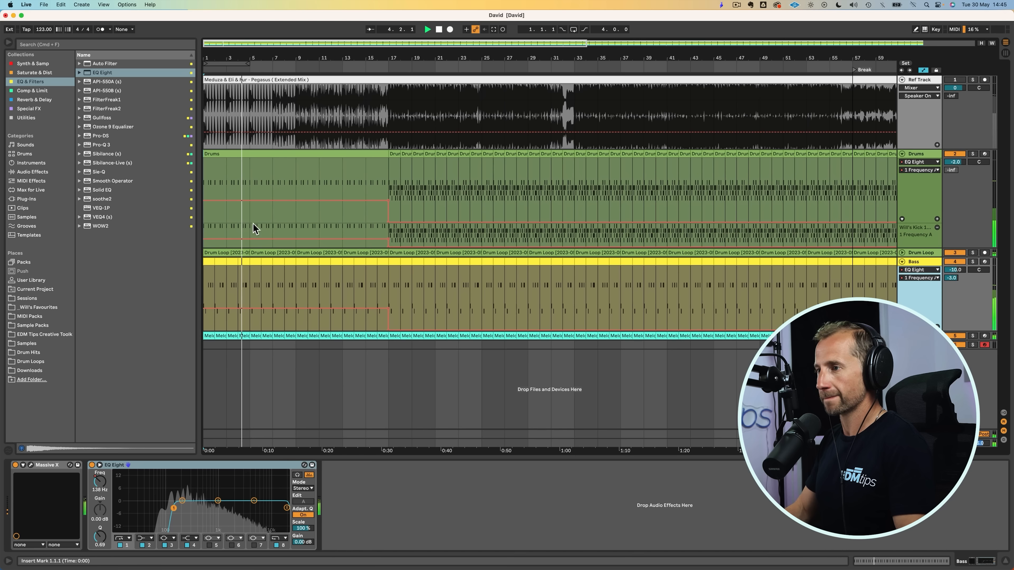
click(248, 310)
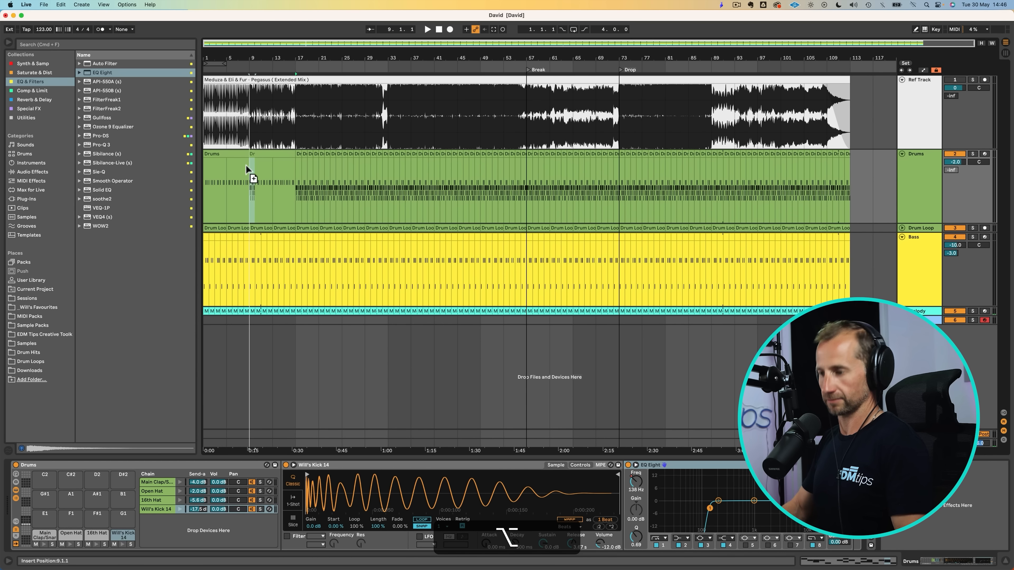
- Split the Drums clip at bar 9 so hi-hats enter there, then audition from bar 17
key(cmd+d)
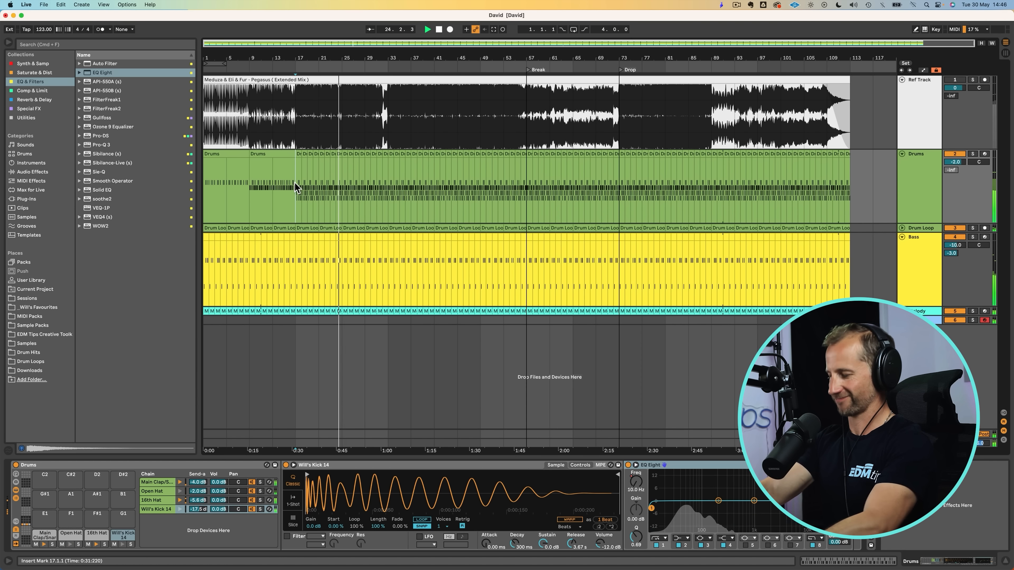
click(426, 29)
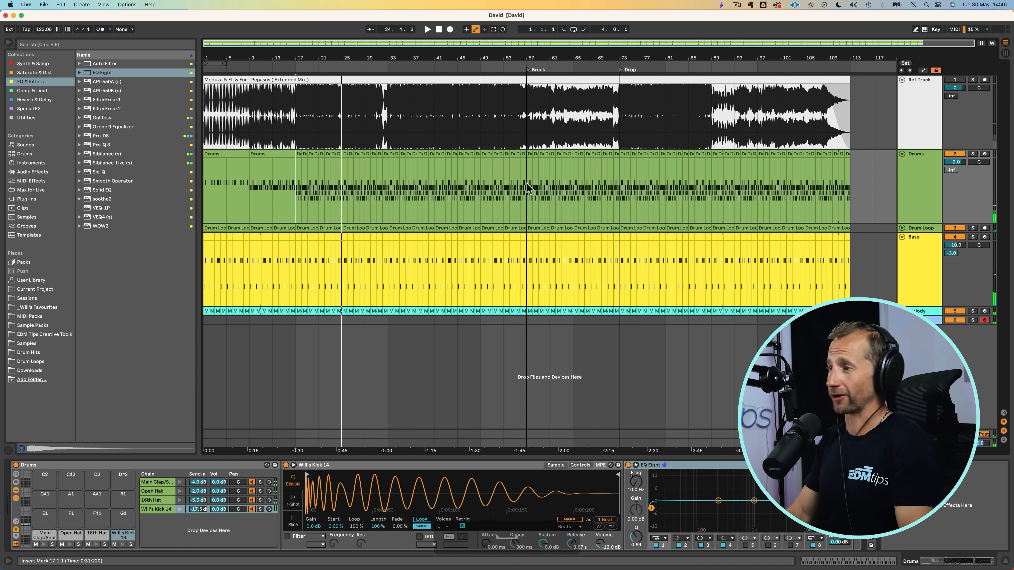